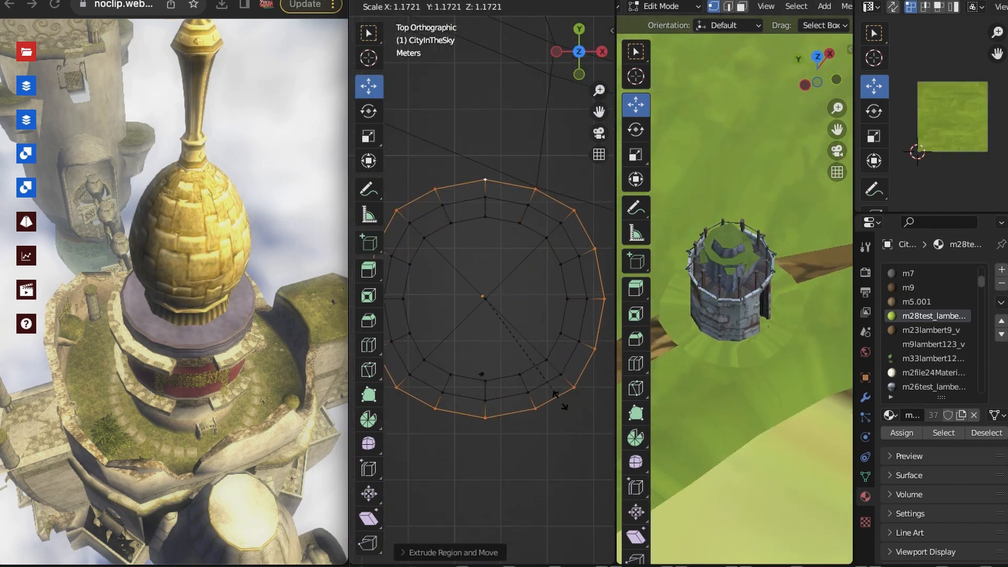
- Switch the viewport shading mode through the Z pie menu
{"action": "key", "text": "z"}
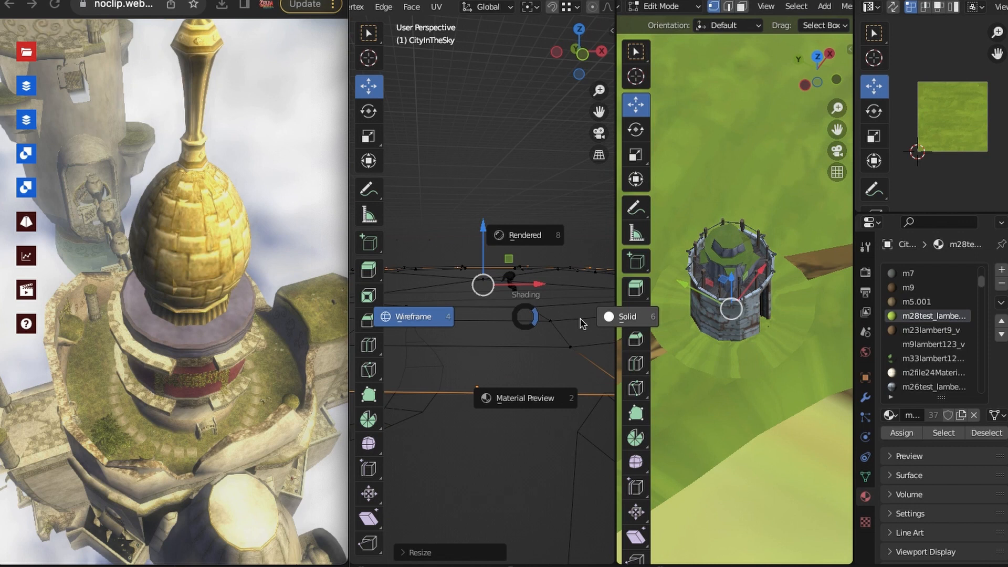
{"action": "left_click", "coordinate": [627, 316]}
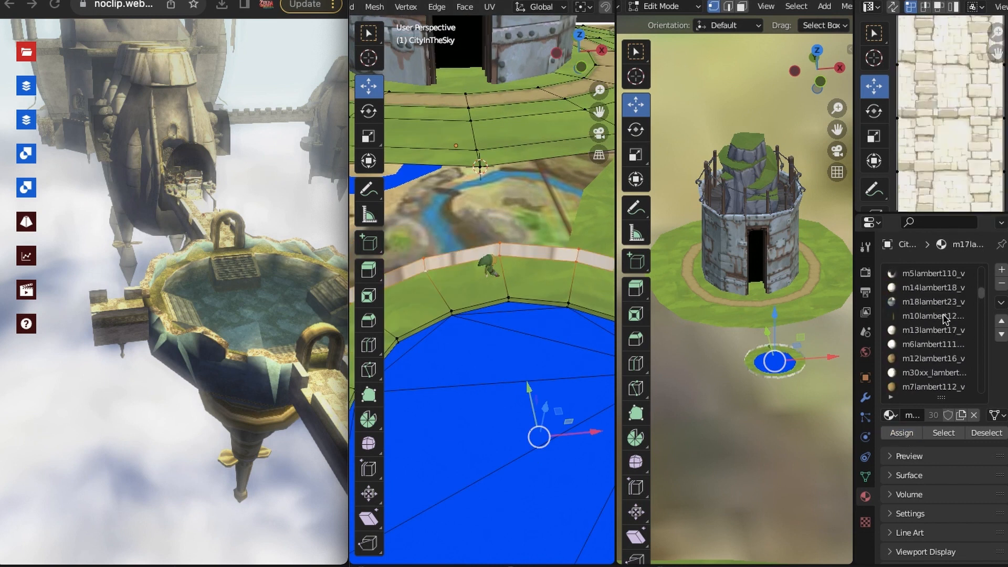
- Cube-project UVs on the selected faces and the wall faces to map the stone texture
{"action": "left_click", "coordinate": [490, 7]}
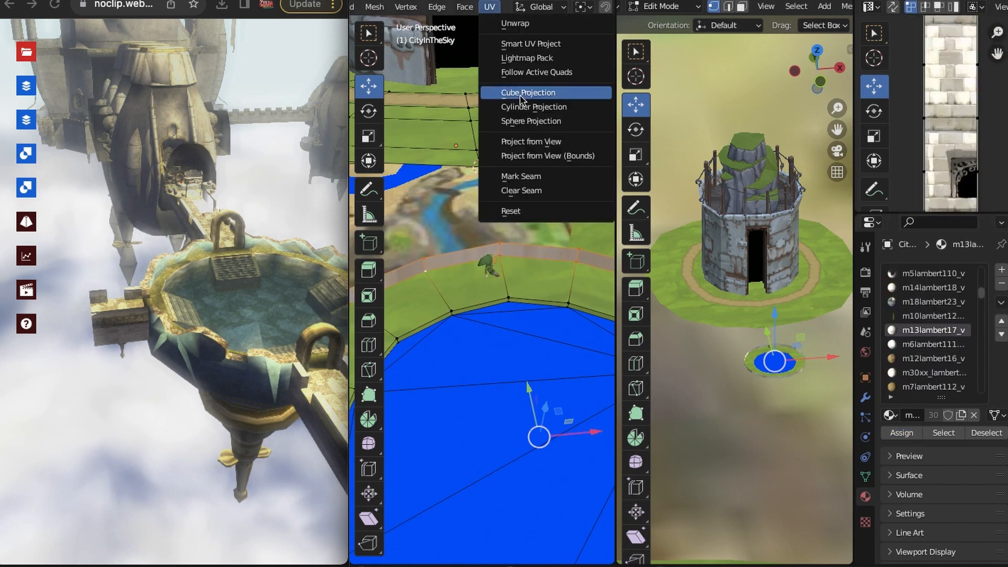
{"action": "left_click", "coordinate": [526, 92]}
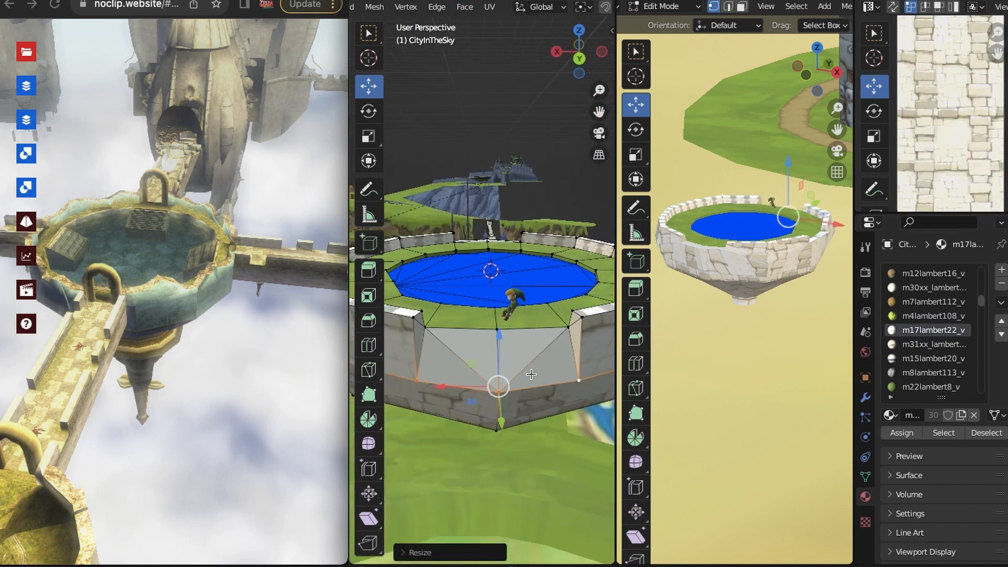
{"action": "left_click", "coordinate": [490, 7]}
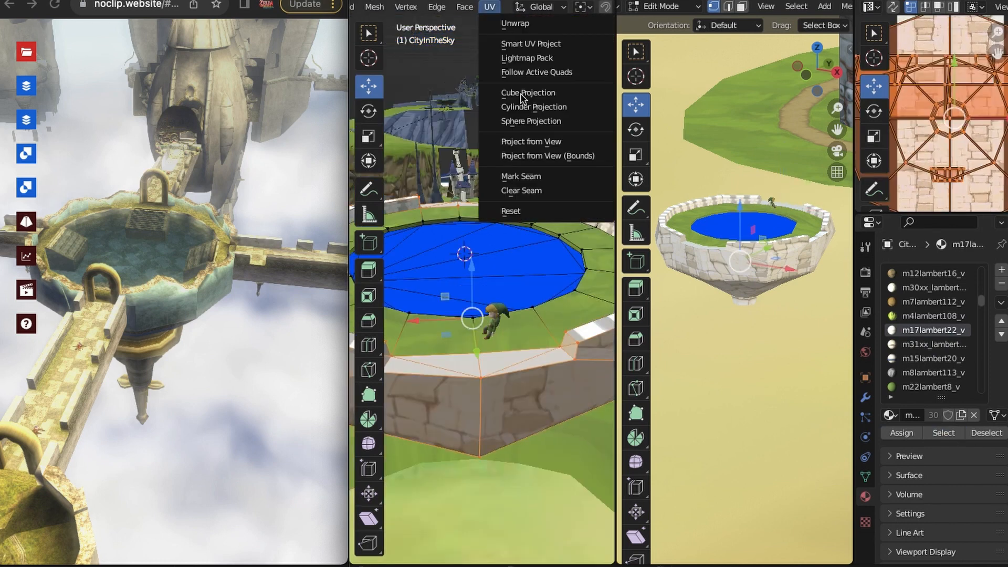
{"action": "left_click", "coordinate": [528, 92]}
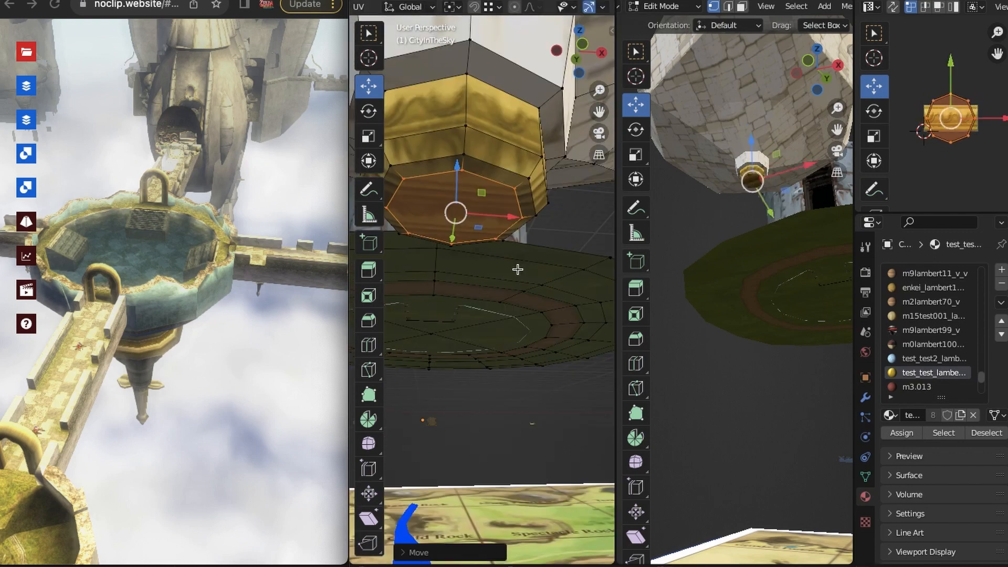
- Assign the m15lambert20_v material to the selected bridge faces
{"action": "left_click", "coordinate": [901, 432]}
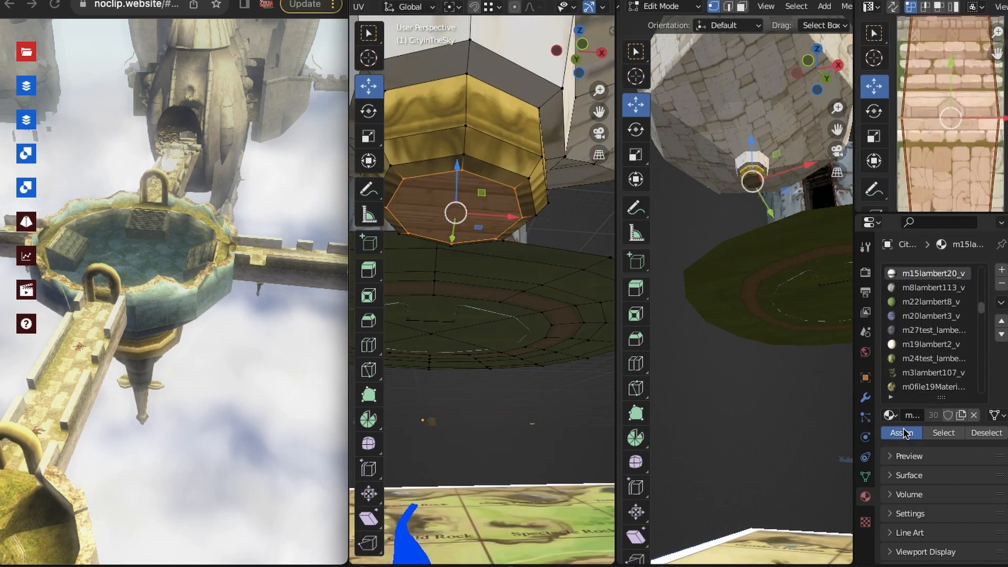
{"action": "left_click", "coordinate": [902, 432]}
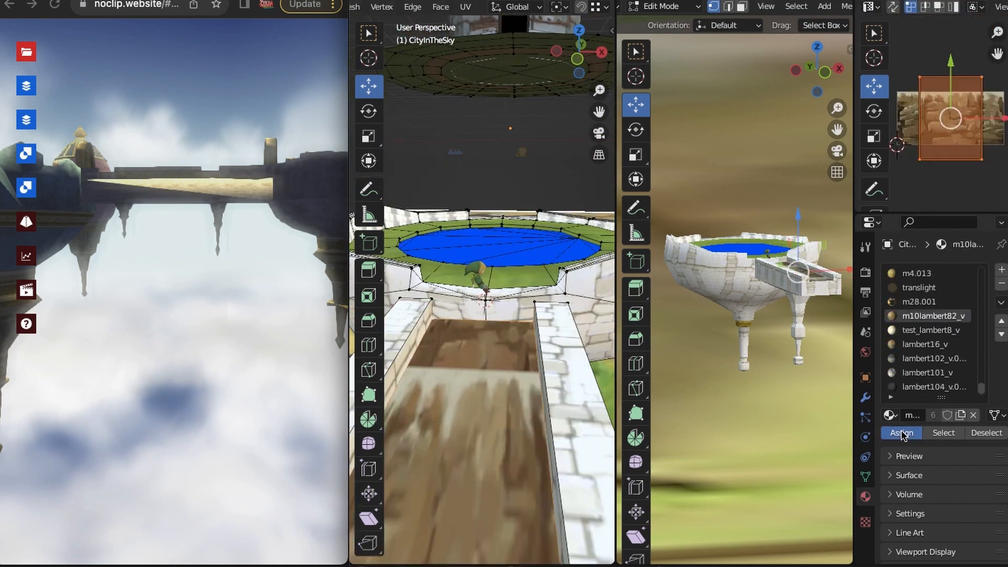
- Assign m10lambert82_v, then the test_lambert8_v stone material to the edge block's faces
{"action": "left_click", "coordinate": [902, 433]}
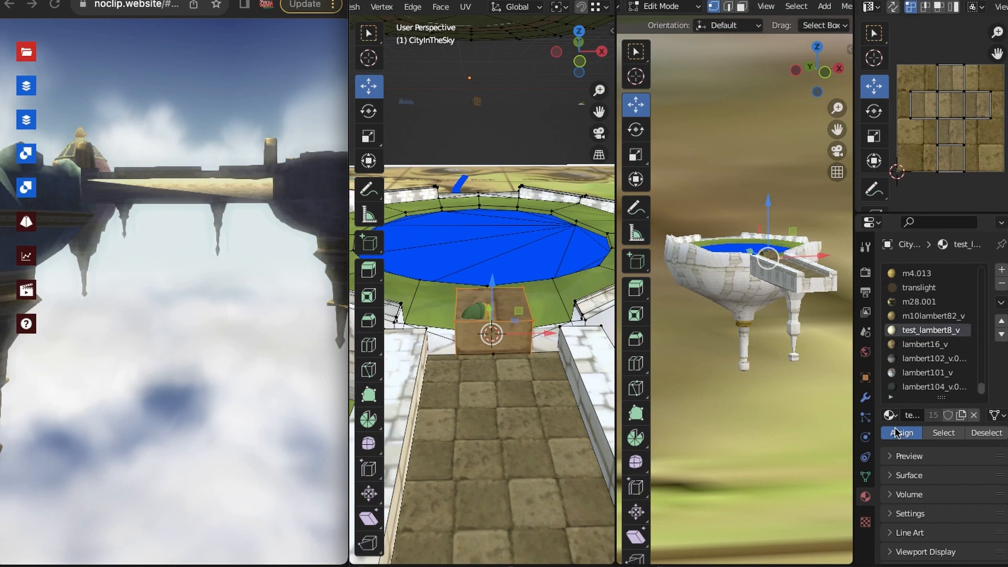
{"action": "left_click", "coordinate": [931, 287]}
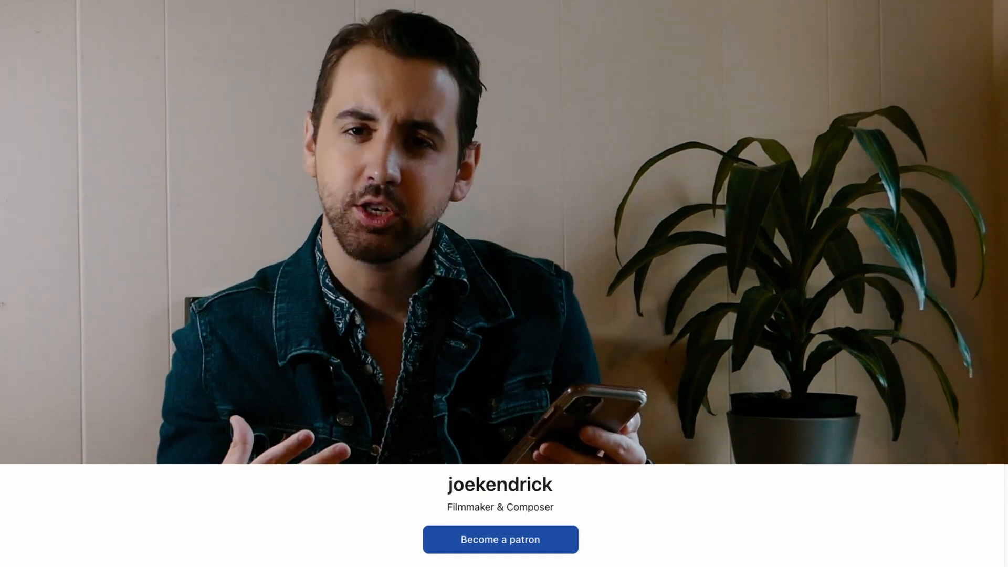
{"action": "left_click", "coordinate": [499, 540]}
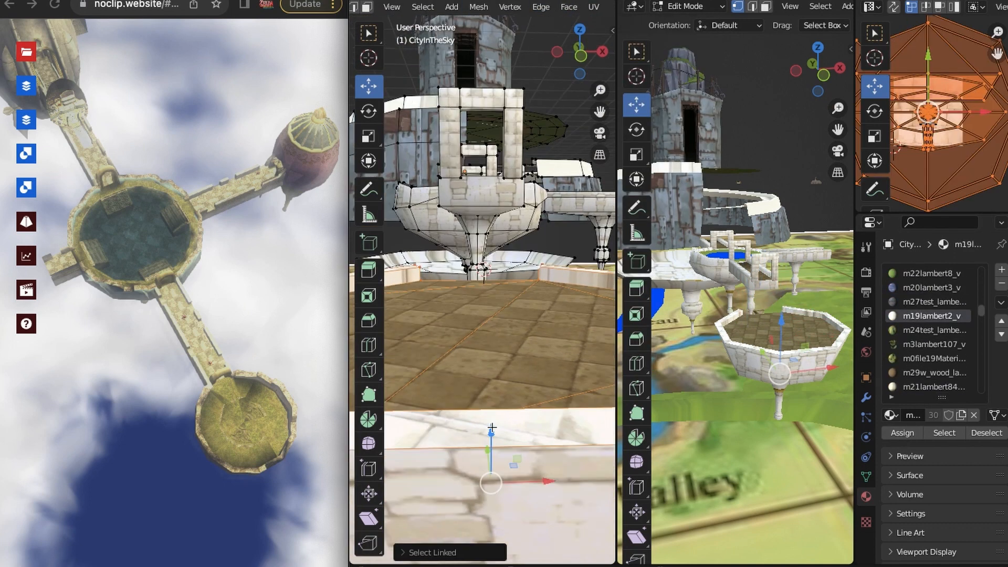
- Drag upward in the viewport while shaping the octagonal platform
{"action": "left_click_drag", "start_coordinate": [492, 428], "coordinate": [492, 247]}
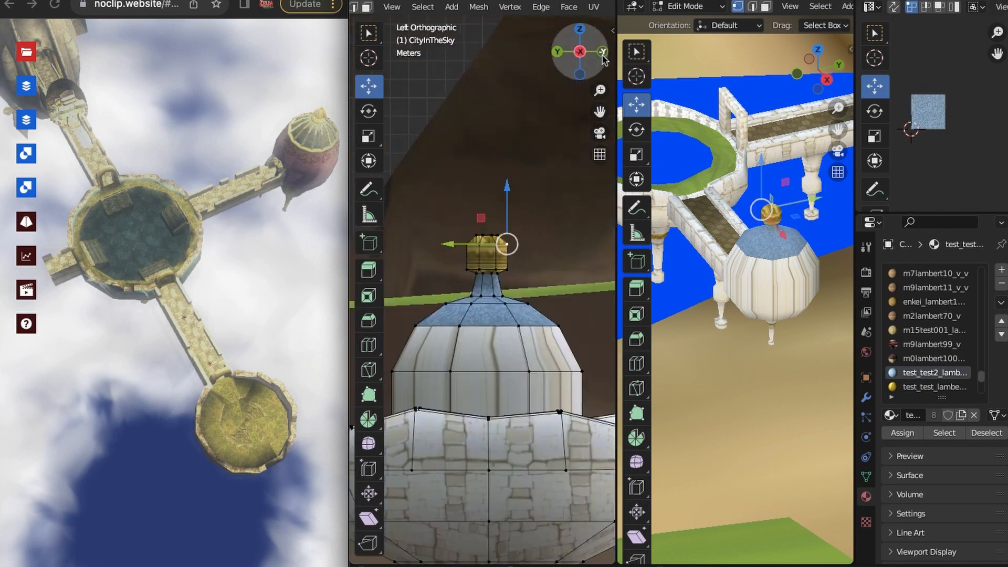
- View the pod top from the side and assign the m4.013 metal material
{"action": "left_click", "coordinate": [903, 433]}
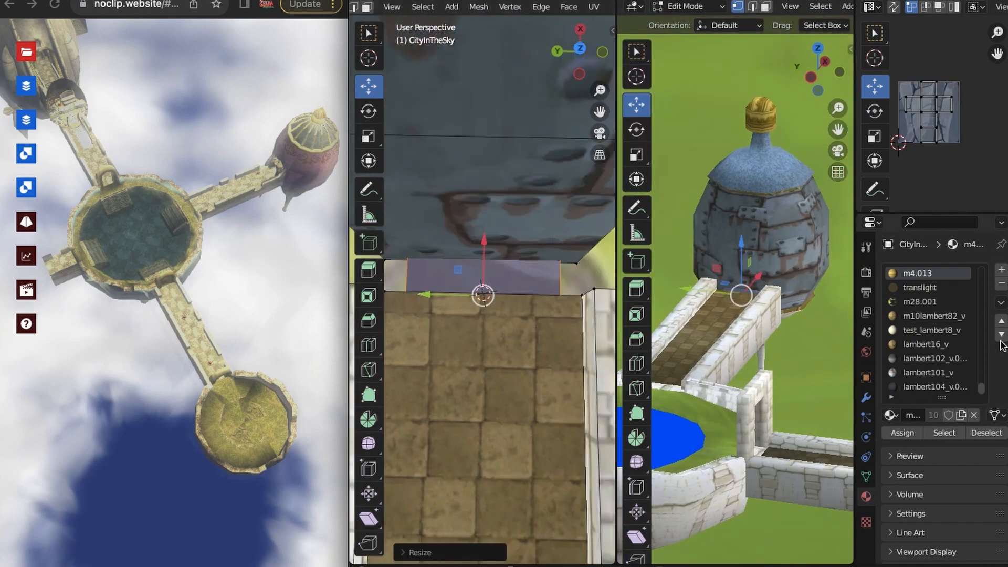
{"action": "left_click", "coordinate": [928, 315]}
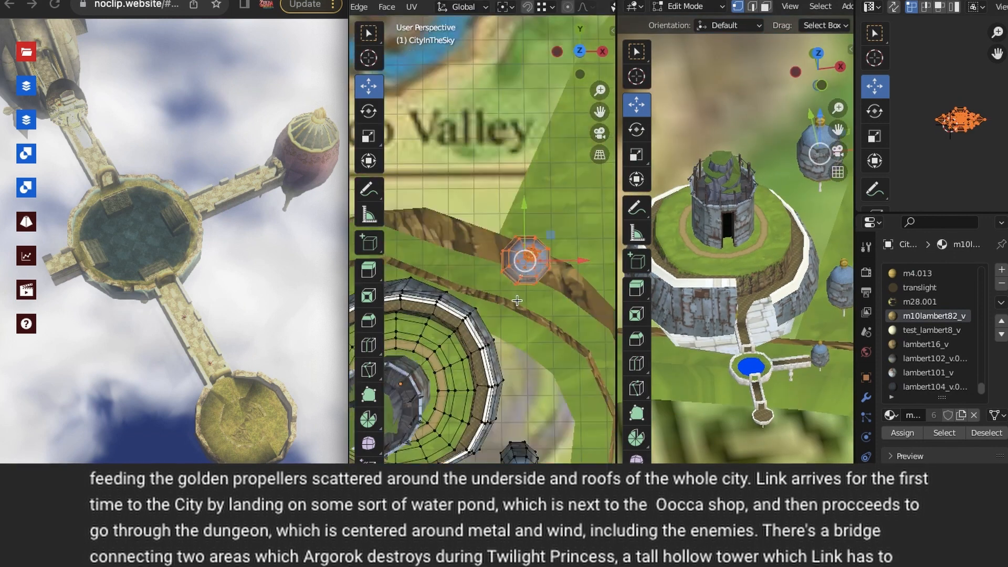
- Return to Object Mode and select the floating city object
{"action": "left_click", "coordinate": [599, 50]}
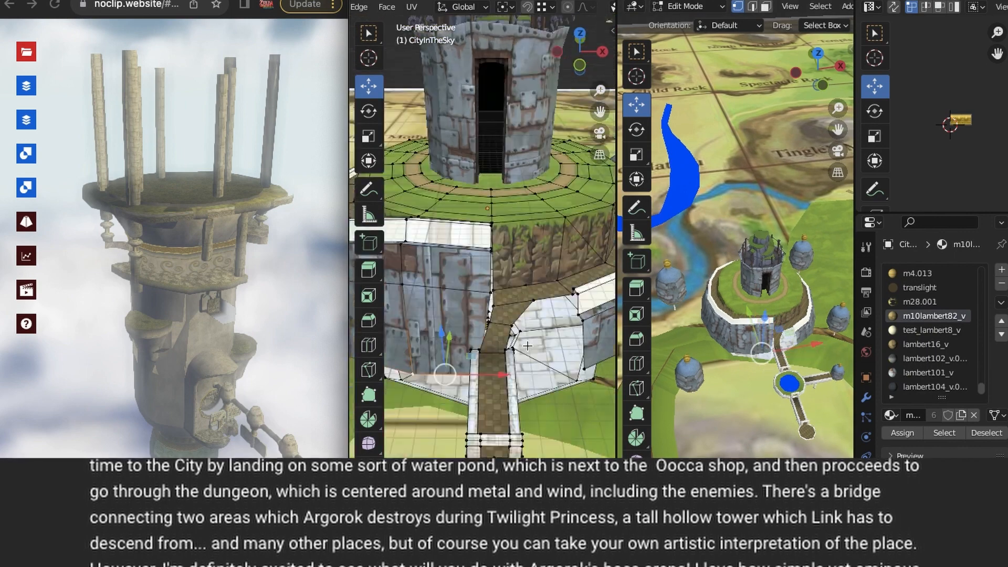
{"action": "left_click", "coordinate": [358, 6]}
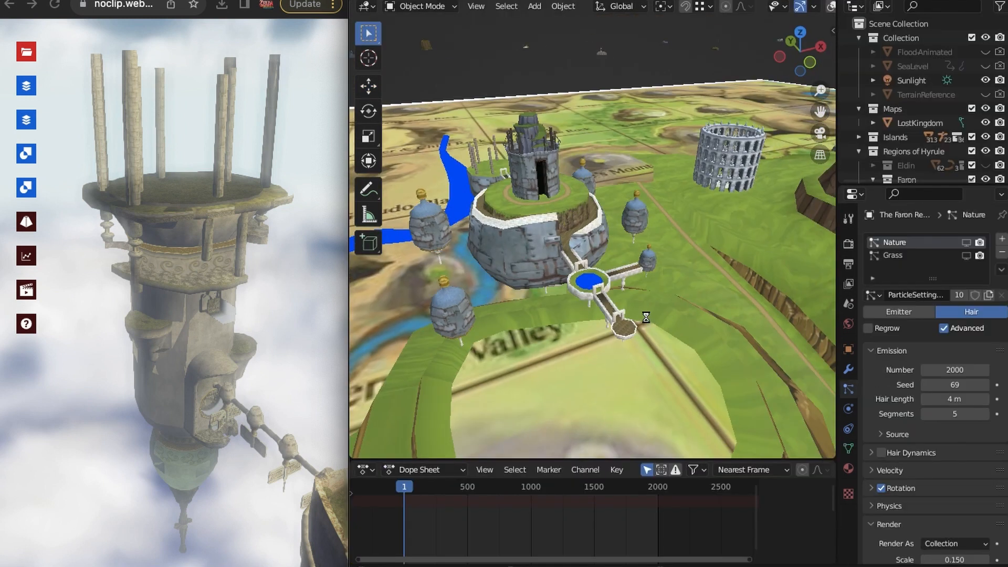
{"action": "left_click", "coordinate": [898, 312]}
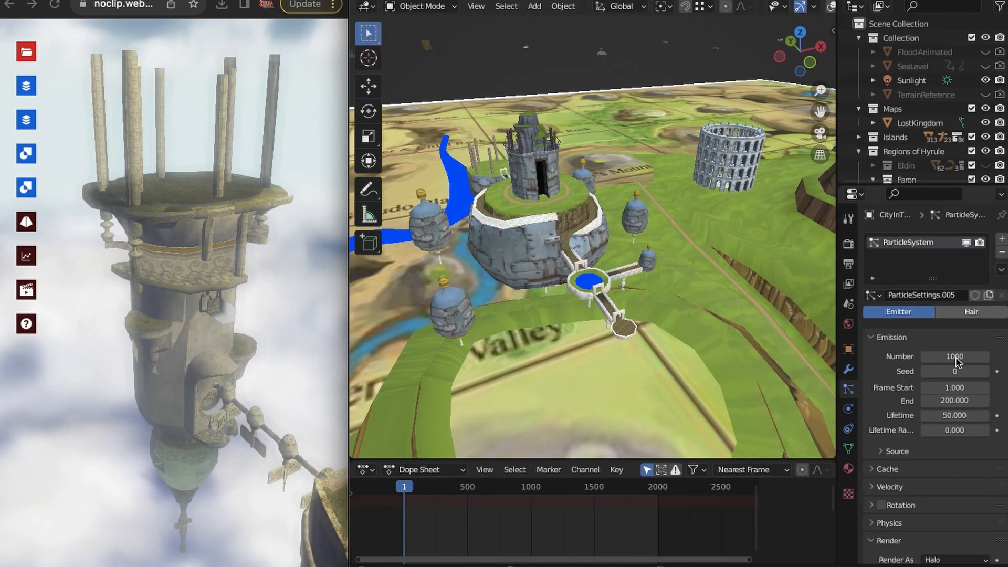